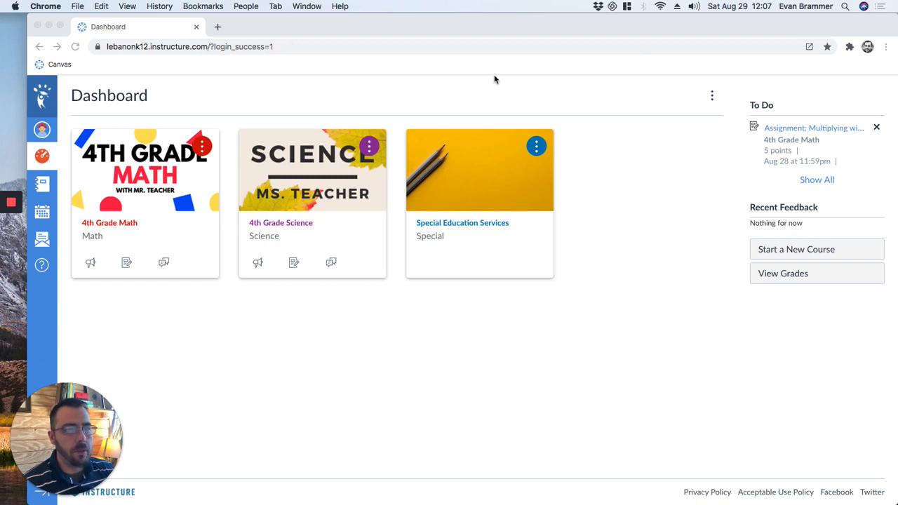
Bookmark the Canvas dashboard under the name 'Canvas' on the bookmarks bar
right_click(59, 64)
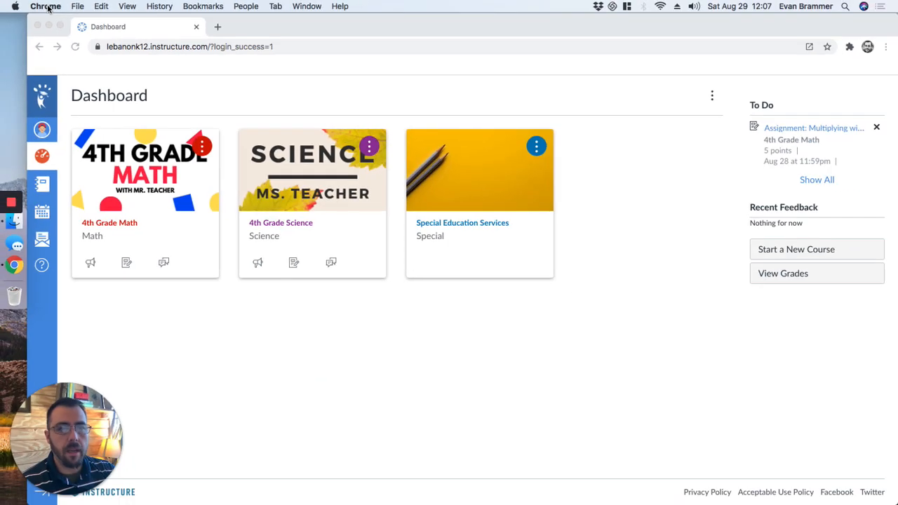
mouse_move(150, 35)
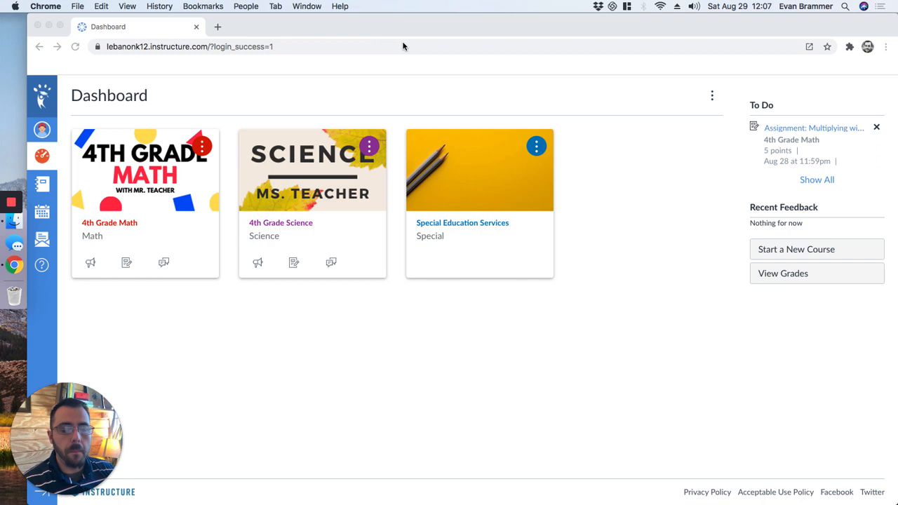
mouse_move(90, 263)
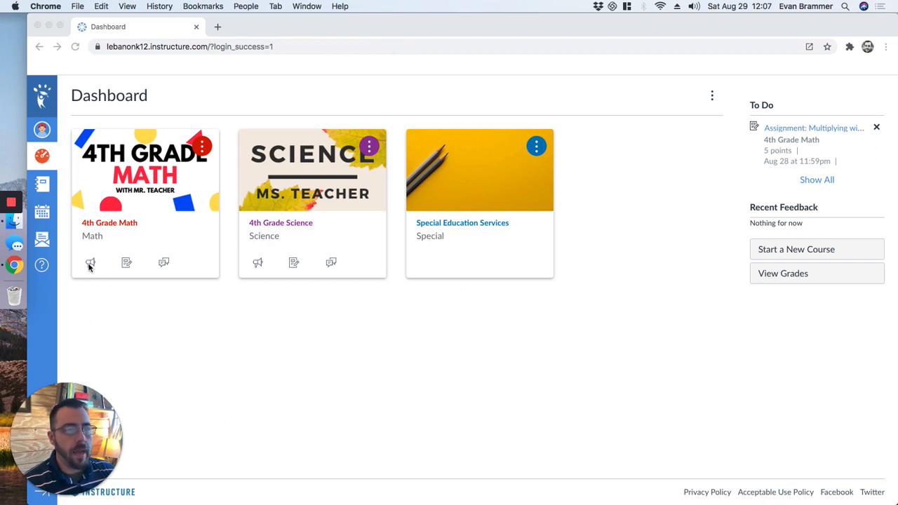
mouse_move(666, 56)
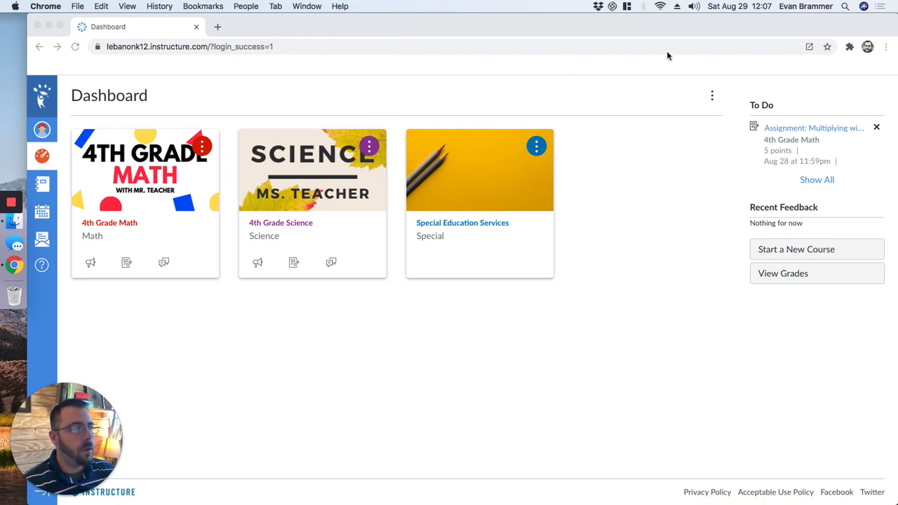
mouse_move(825, 54)
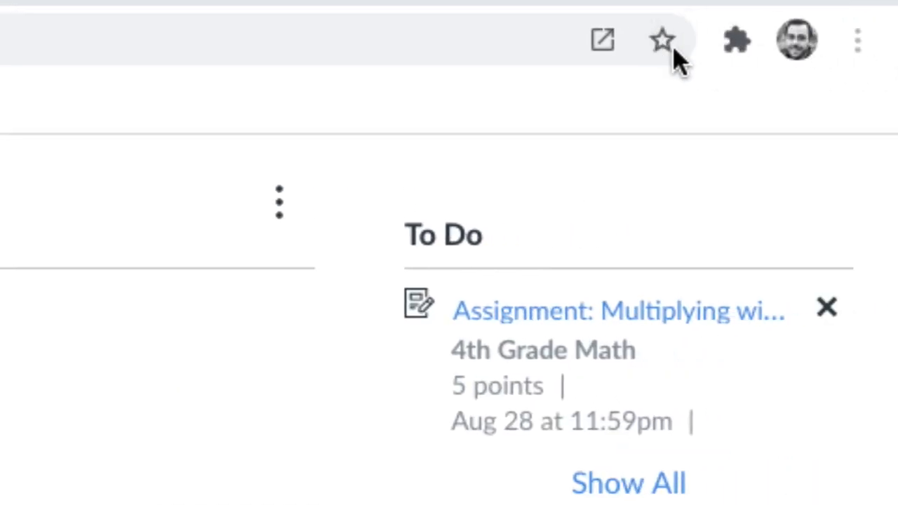
left_click(661, 40)
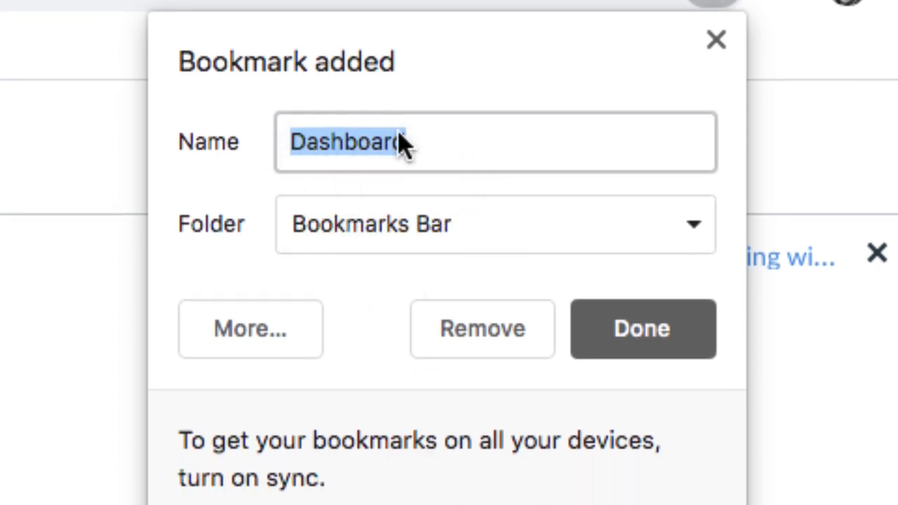
type("Canvas")
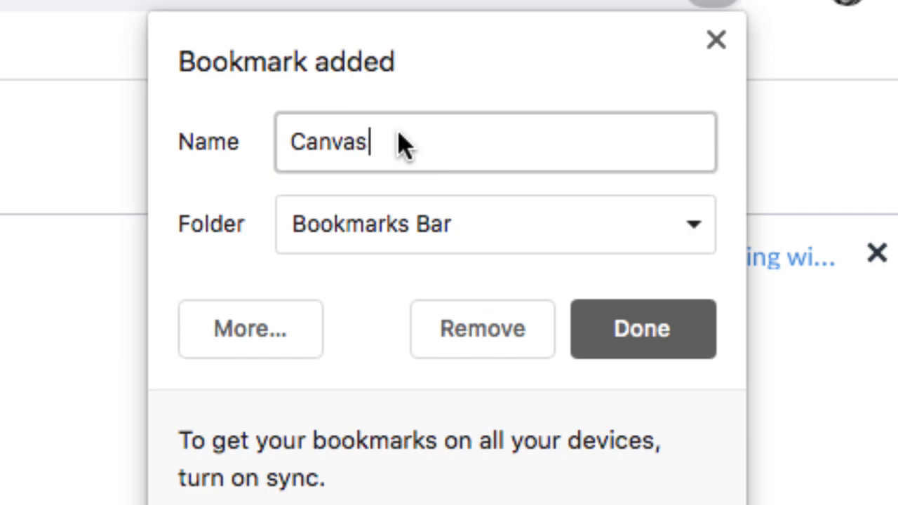
left_click(641, 329)
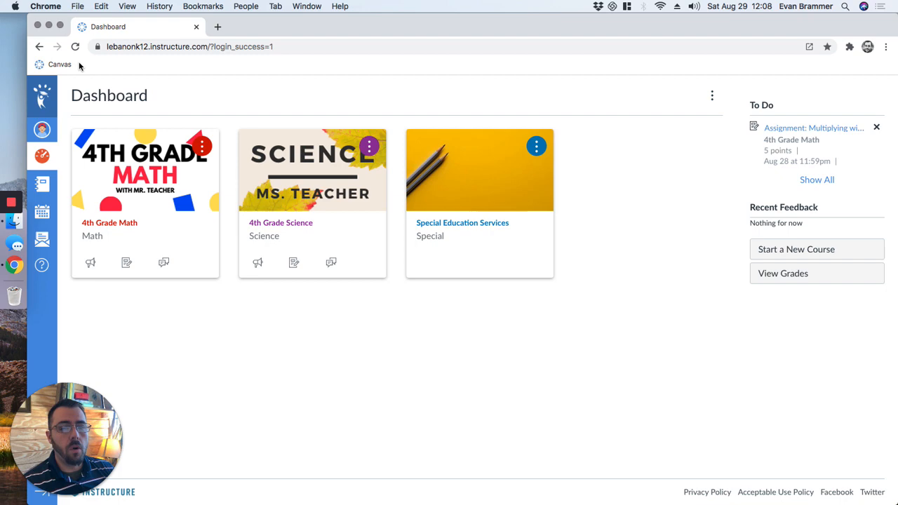
mouse_move(738, 65)
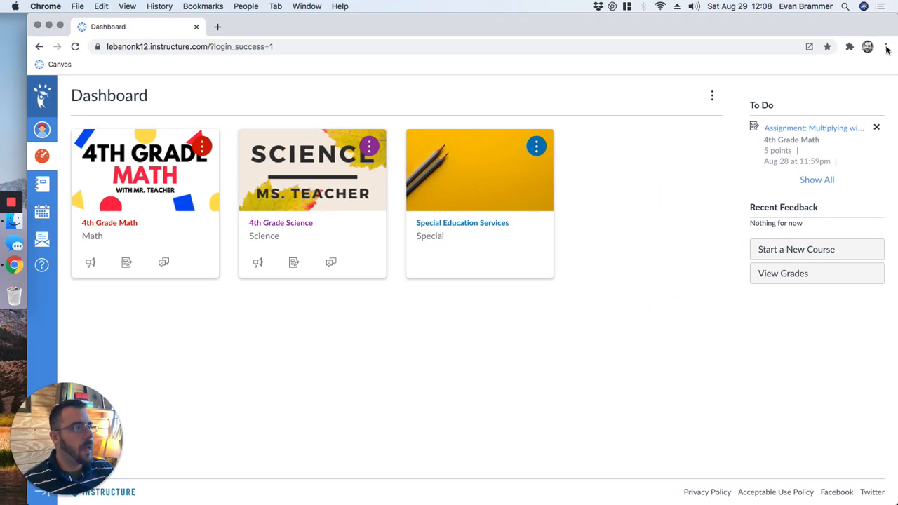
Open Chrome's main menu to view the bookmarks list containing Canvas
left_click(885, 46)
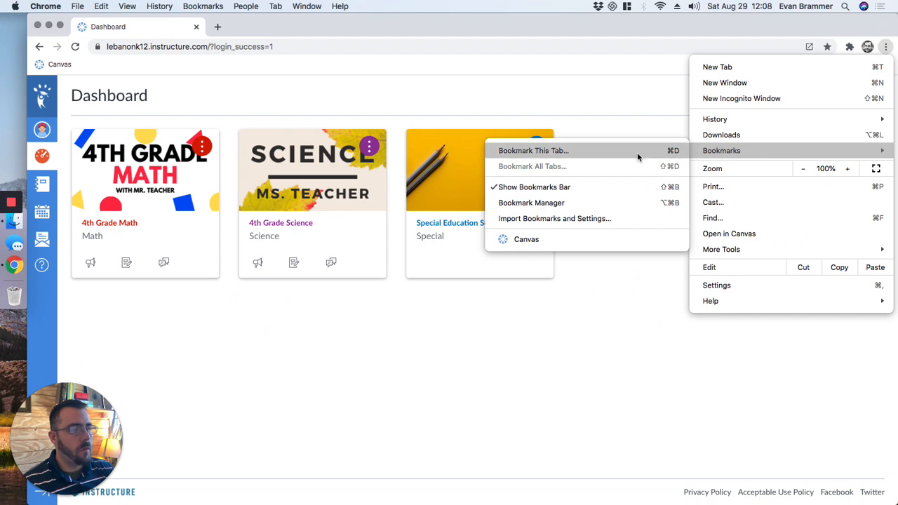
mouse_move(638, 186)
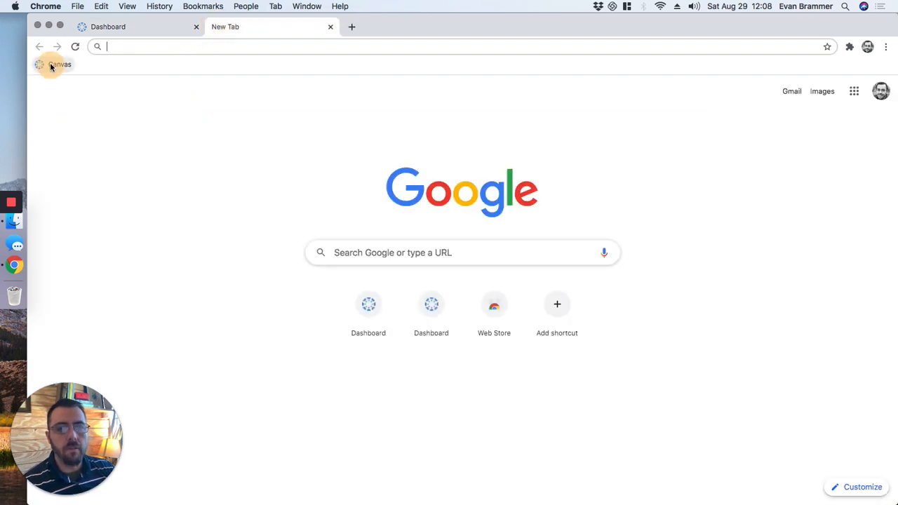
Open the Canvas dashboard in the new tab via the 'Canvas' bookmark
left_click(60, 64)
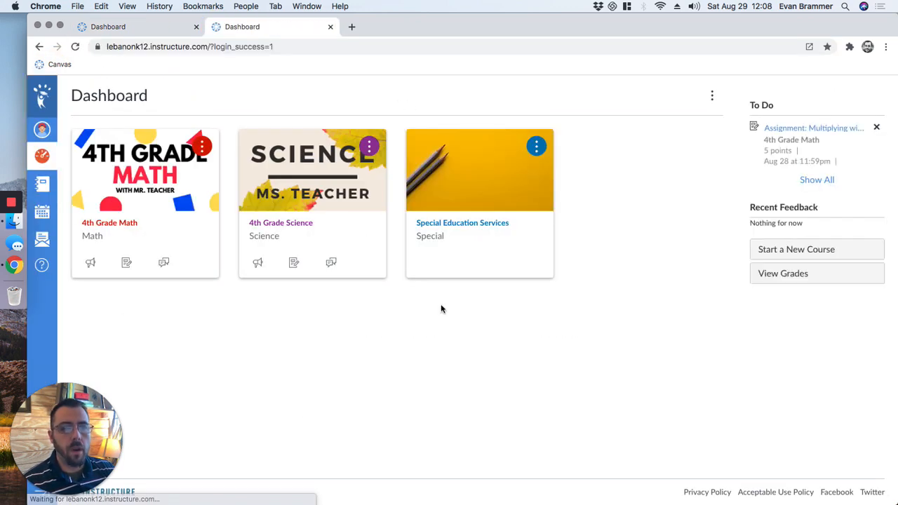